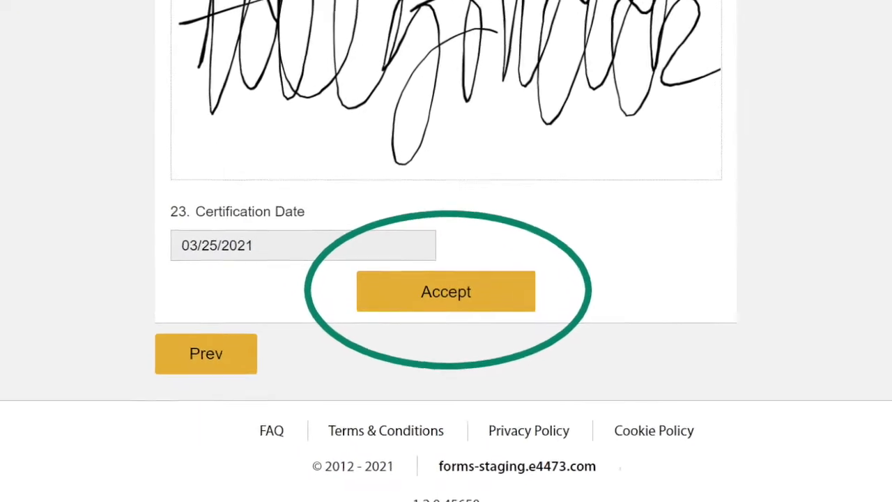
# Accept the buyer's signed e4473 certification dated 03/25/2021
pyautogui.click(446, 291)
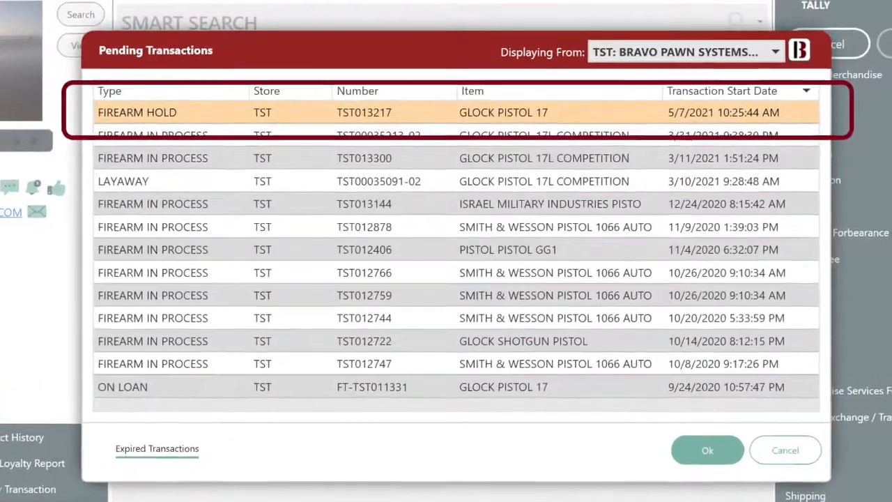
# Open the pending Glock Pistol 17 firearm hold transaction for NICS processing
pyautogui.click(707, 450)
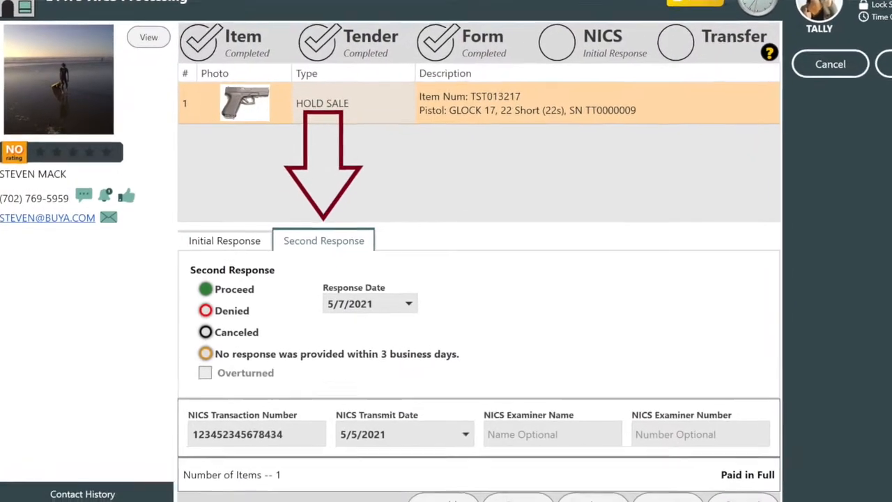